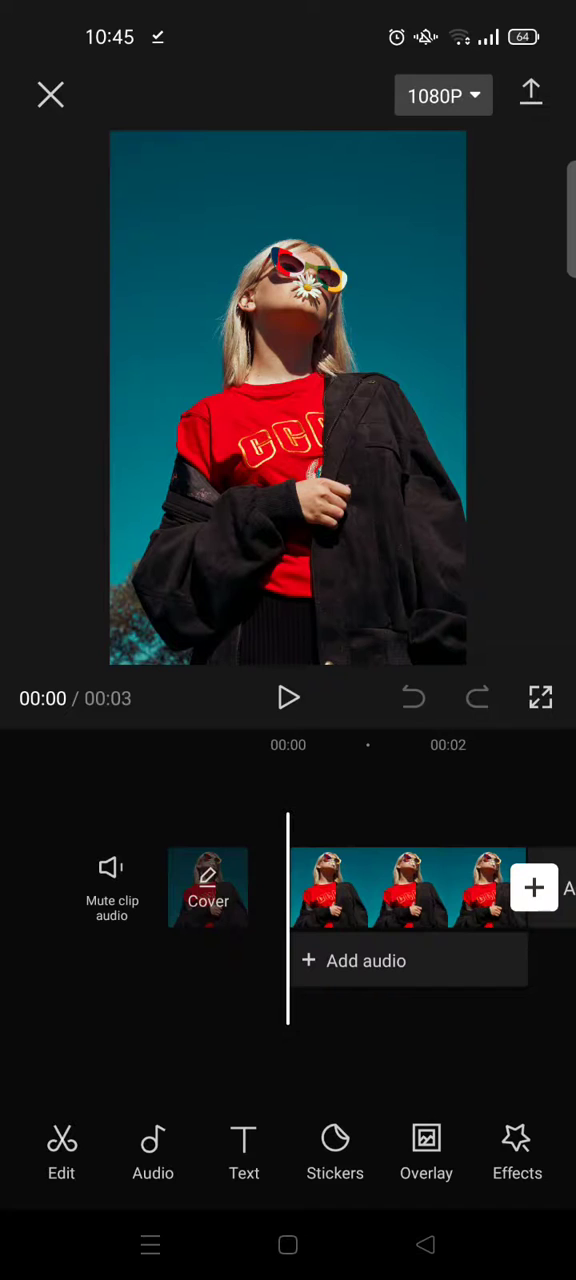
# Start adding an overlay to open the phone's video gallery.
pyautogui.click(425, 1150)
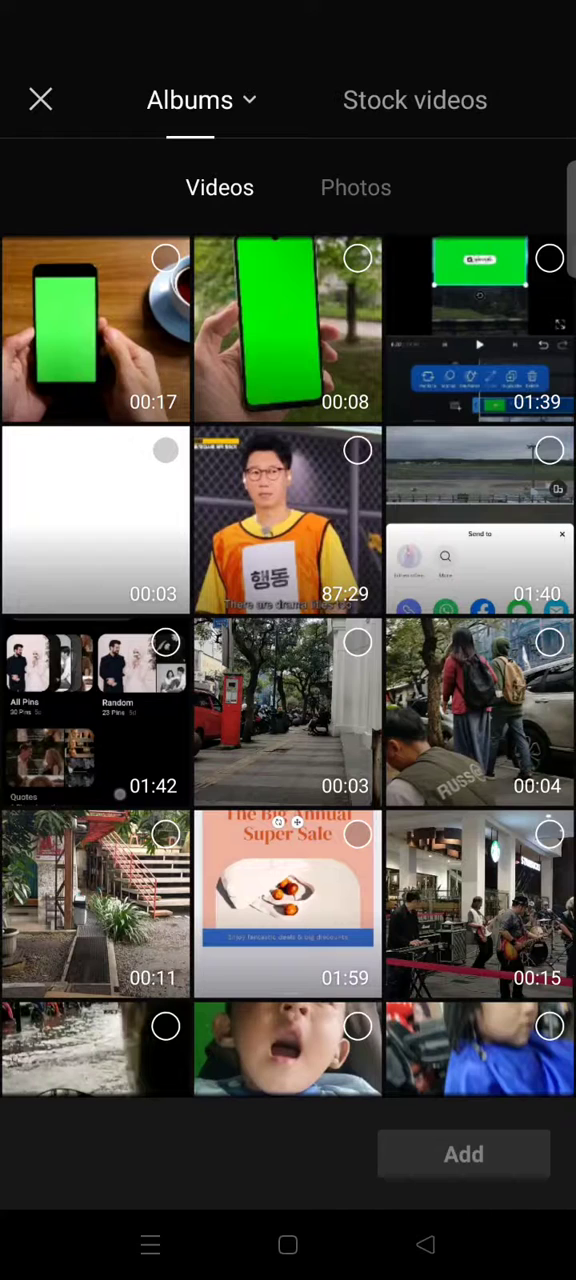
# Add the green-screen hand-holding-phone video as an overlay.
pyautogui.click(358, 258)
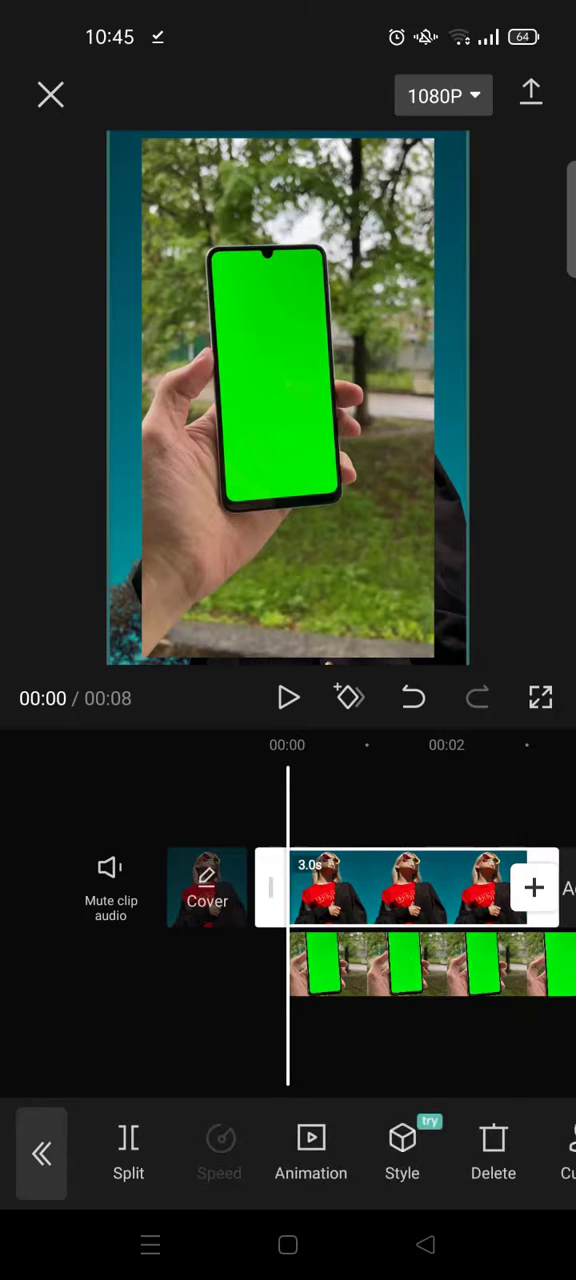
# Select the phone video overlay and enlarge it to fill the frame.
pyautogui.click(410, 607)
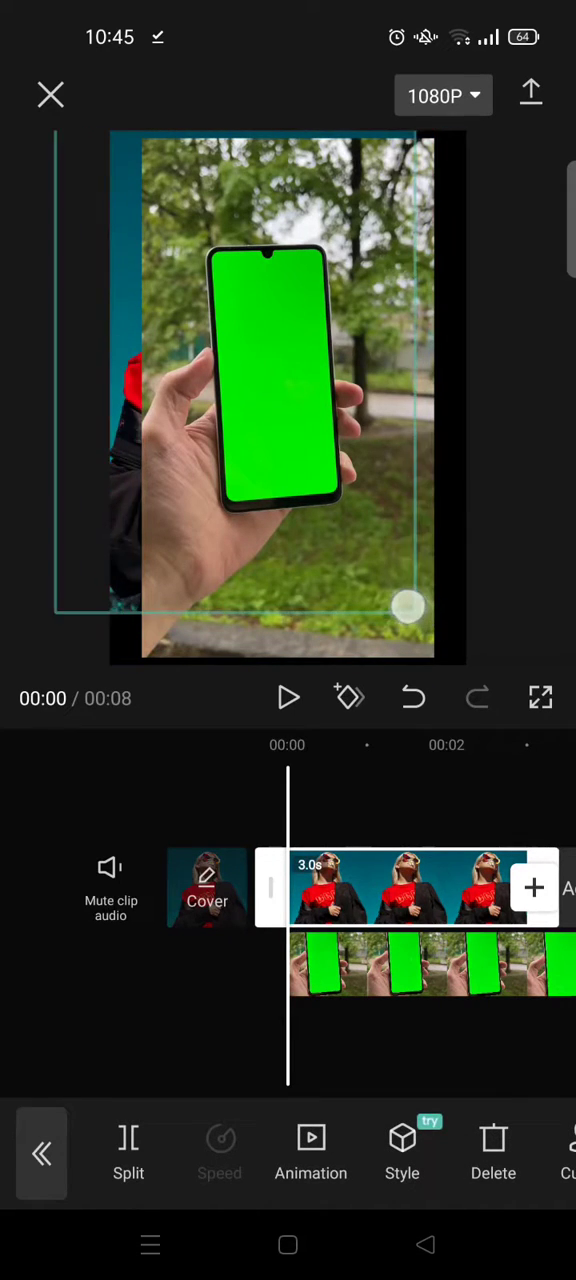
pyautogui.moveTo(410, 605); pyautogui.dragTo(415, 580)
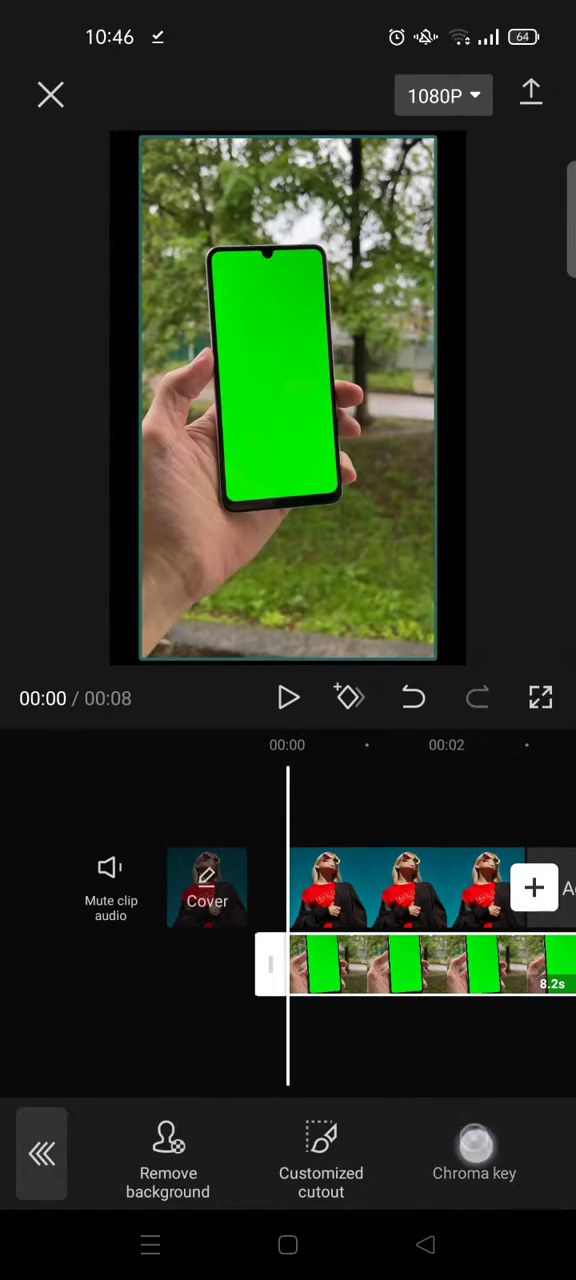
# Apply chroma key sampling the green screen, with intensity 23.
pyautogui.click(474, 1150)
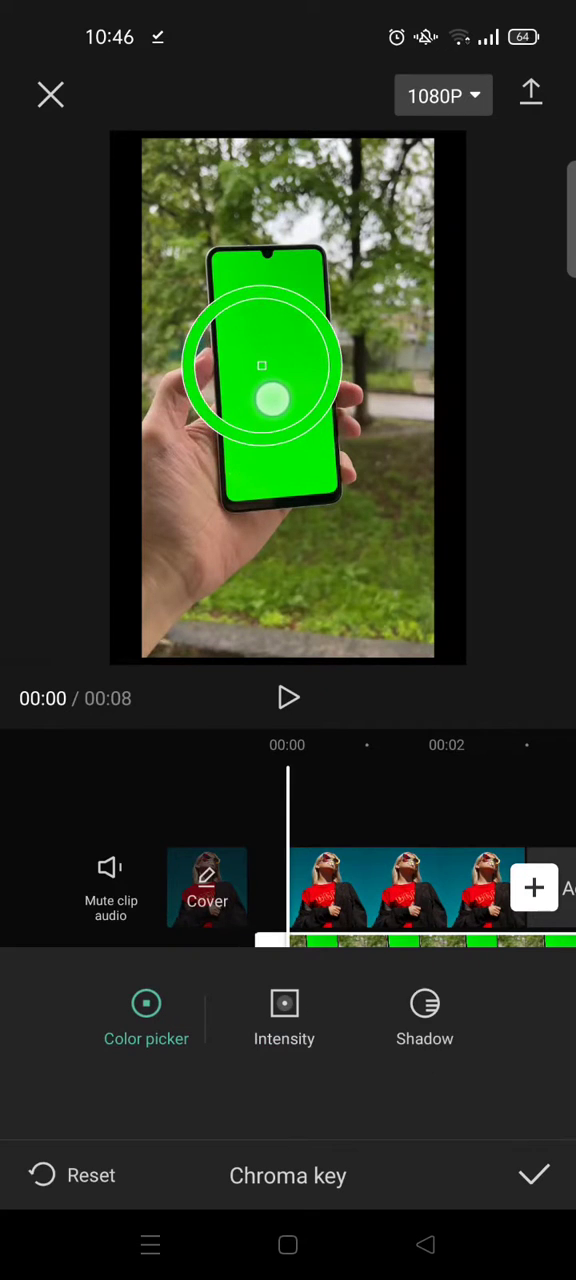
pyautogui.moveTo(262, 395); pyautogui.dragTo(268, 367)
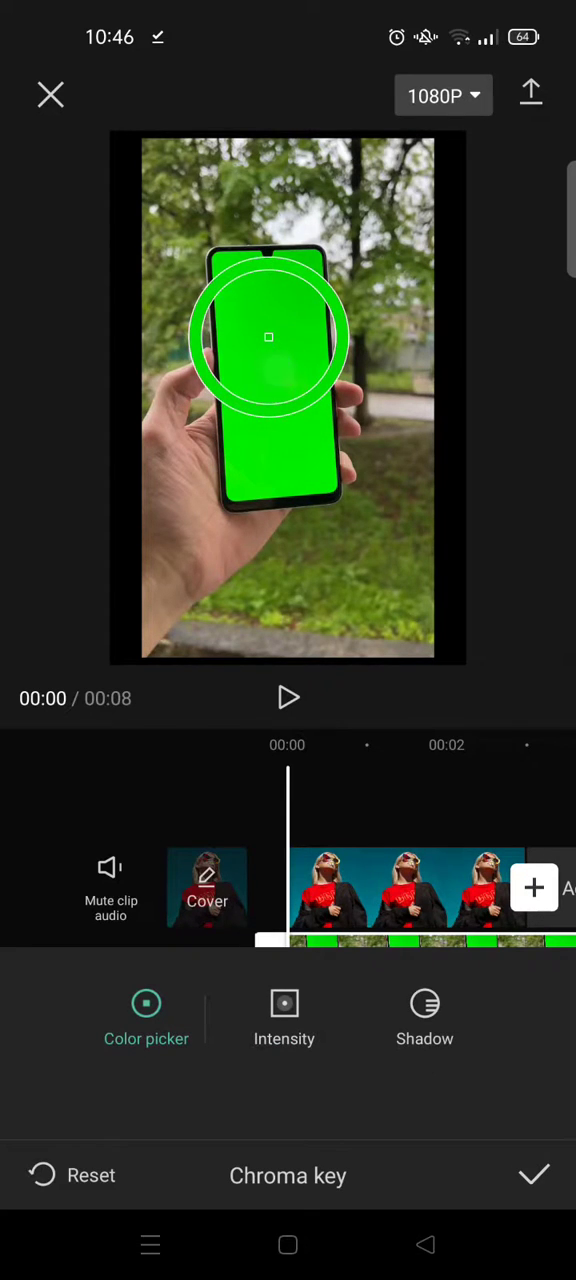
pyautogui.click(284, 1015)
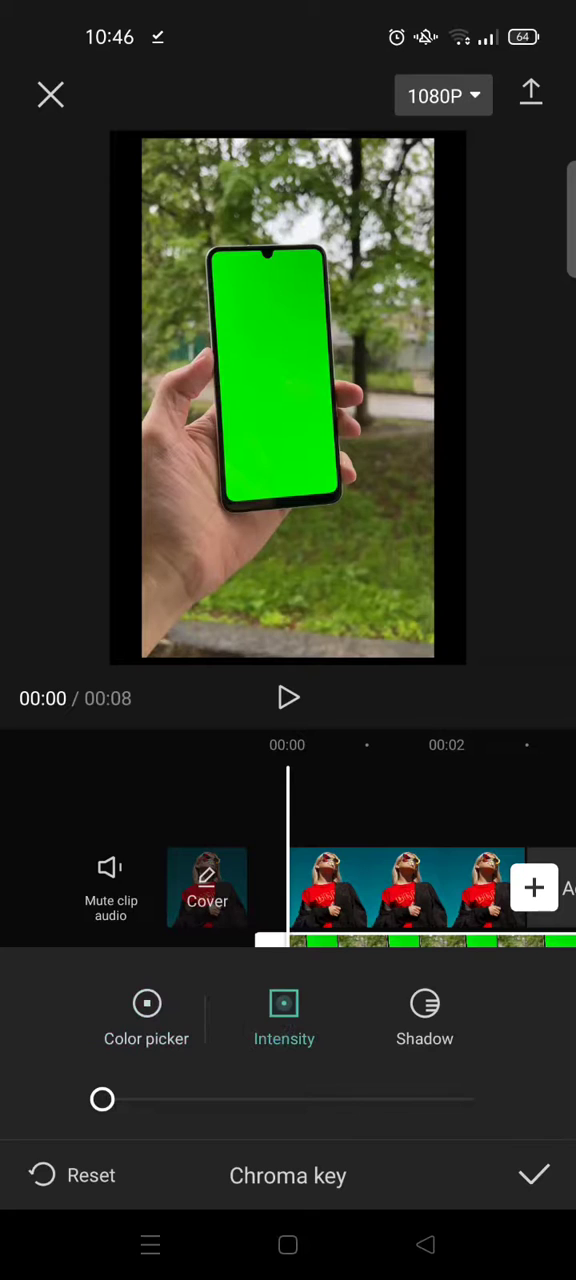
pyautogui.moveTo(102, 1100); pyautogui.dragTo(205, 1100)
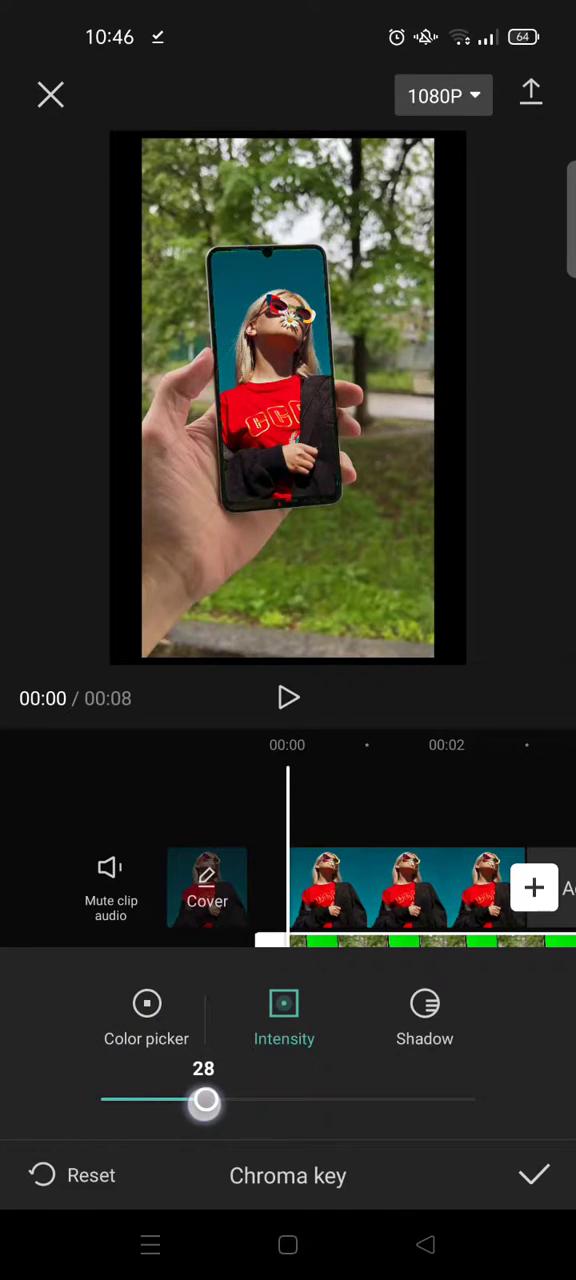
pyautogui.moveTo(205, 1100); pyautogui.dragTo(178, 1100)
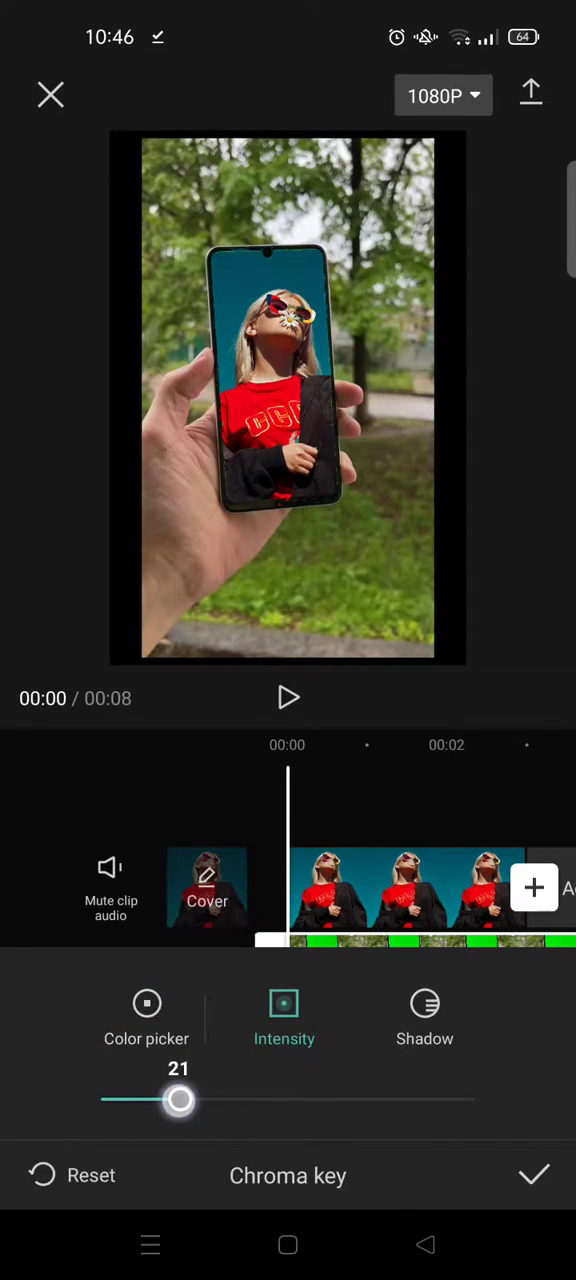
pyautogui.moveTo(179, 1100); pyautogui.dragTo(186, 1100)
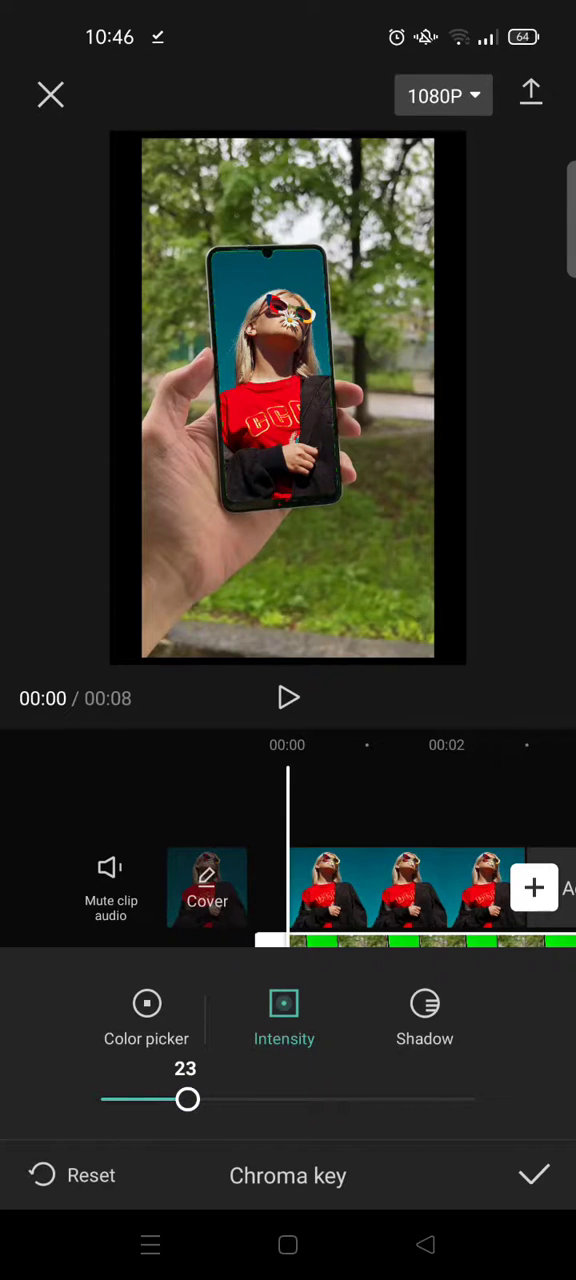
pyautogui.click(534, 1175)
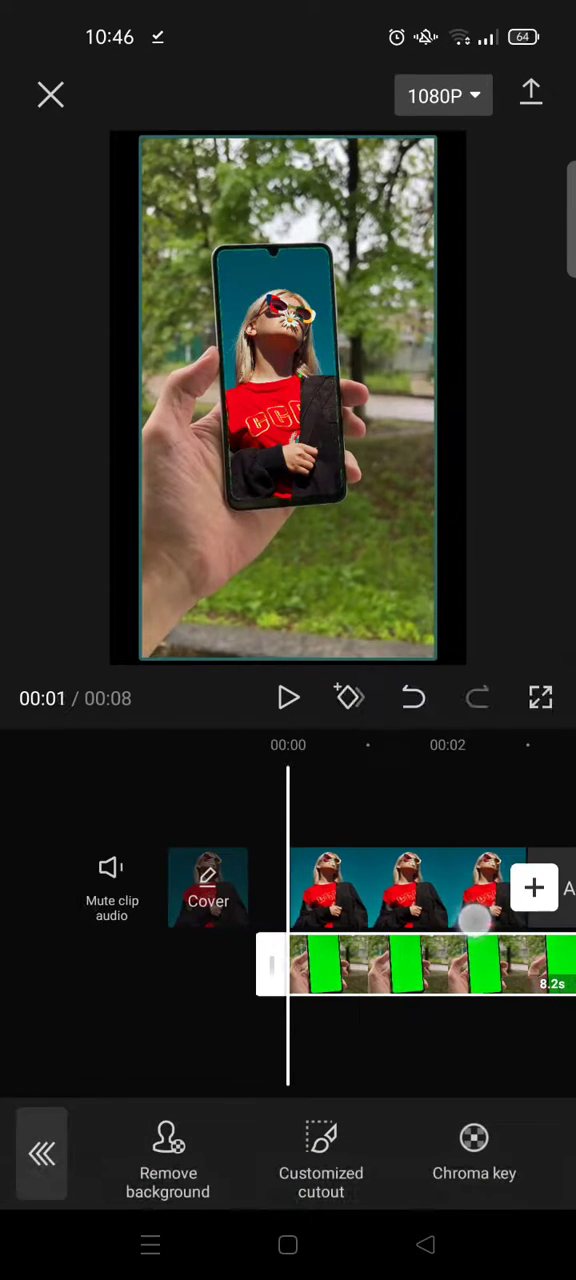